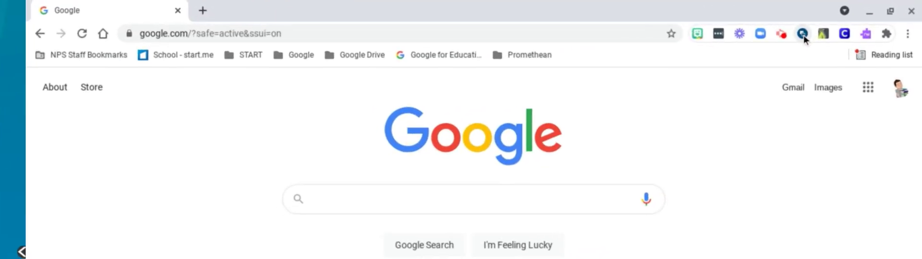
- Open the Promethean Screen Share extension popup from the Chrome toolbar
{"action": "left_click", "coordinate": [802, 34]}
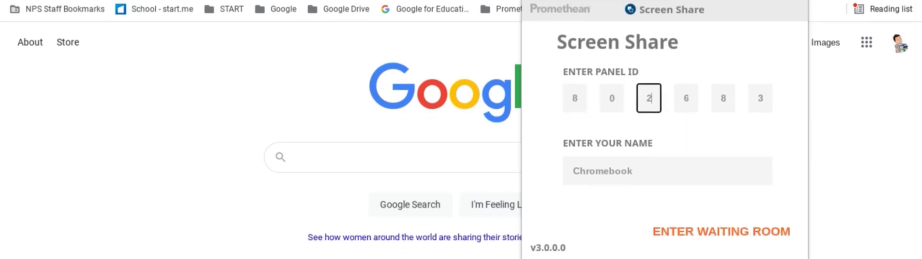
- Enter the waiting room for ActivPanel-804282 to bring up the share-screen prompt
{"action": "left_click", "coordinate": [720, 232]}
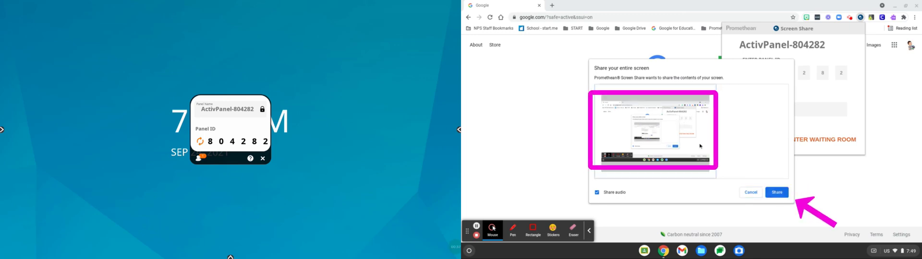
- Approve sharing the entire Chromebook screen with ActivPanel-804282
{"action": "left_click", "coordinate": [776, 192]}
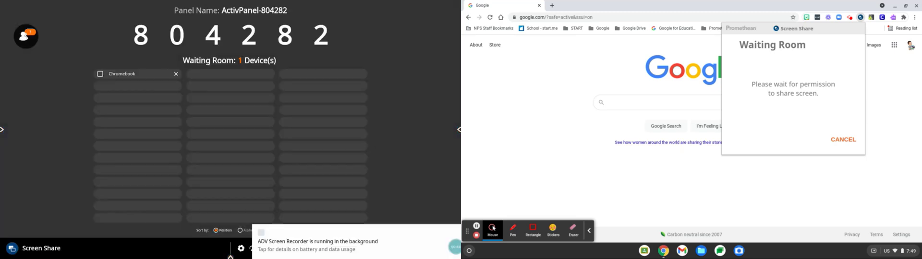
- Tick the Chromebook checkbox in the ActivPanel Waiting Room list
{"action": "left_click", "coordinate": [99, 73]}
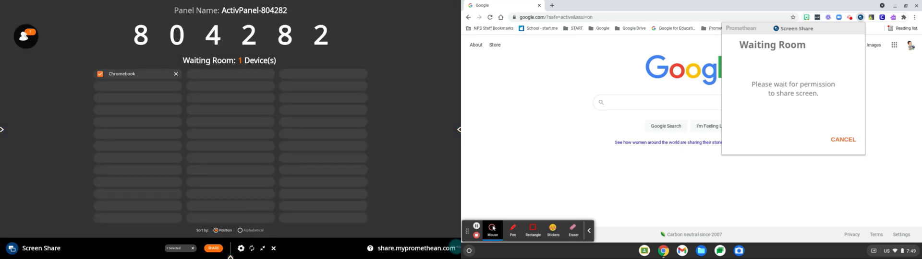